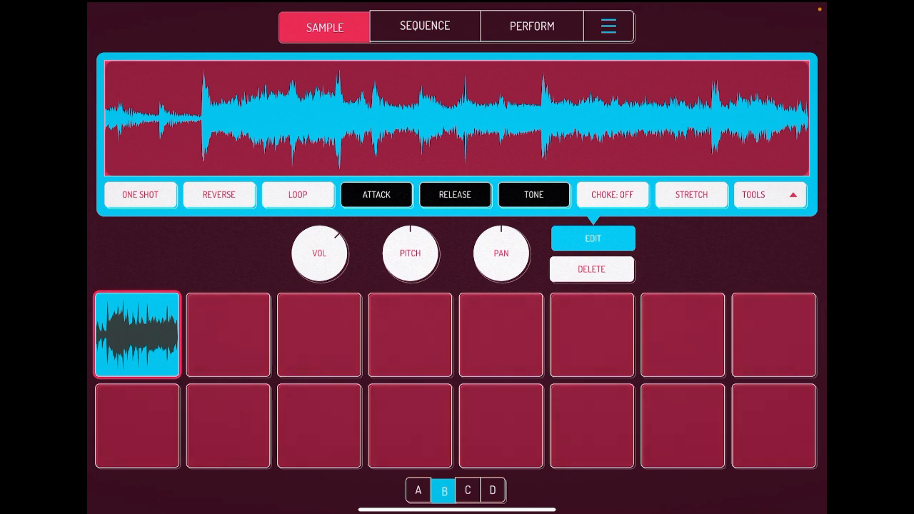
Open the Settings menu to reach the Extras tab with version and export bit depth
click(609, 26)
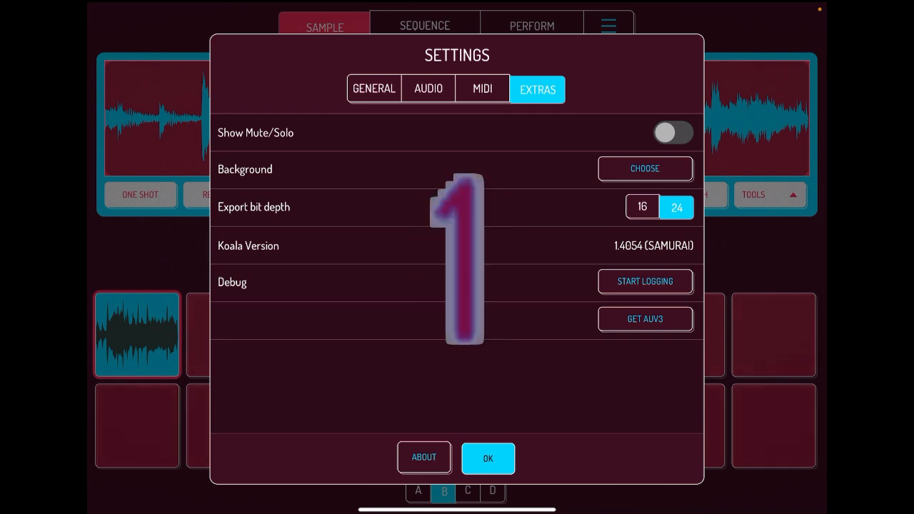
Tap Koala Version to unlock the Easter egg feature and dismiss the alert
click(487, 458)
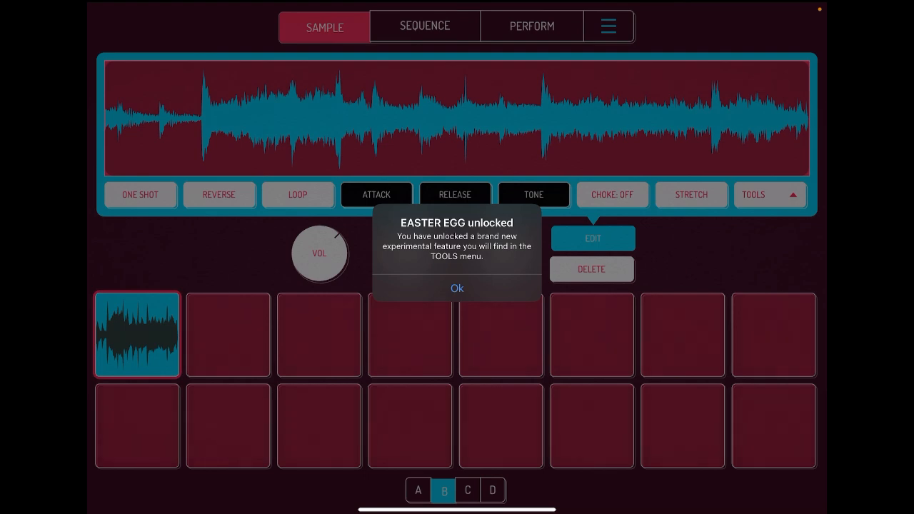
click(456, 288)
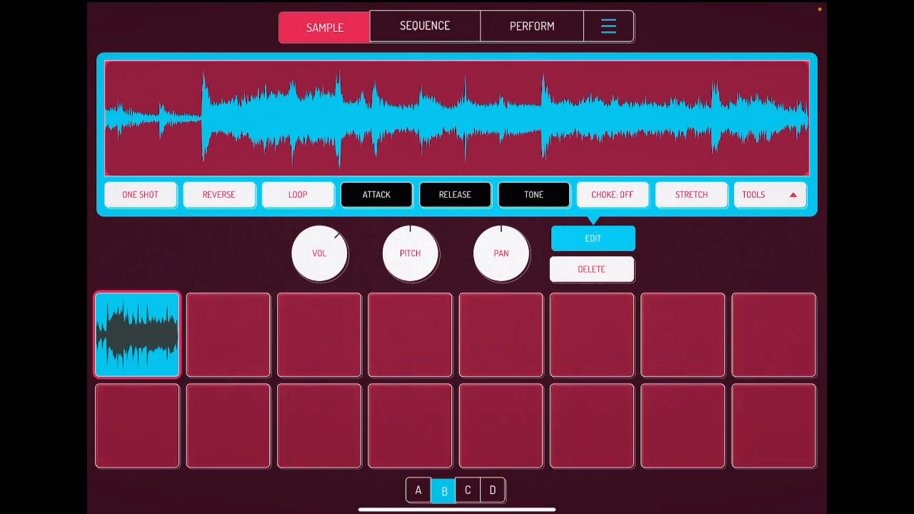
Choose Extract Stems from the Tools menu for the pad 1 sample
click(769, 194)
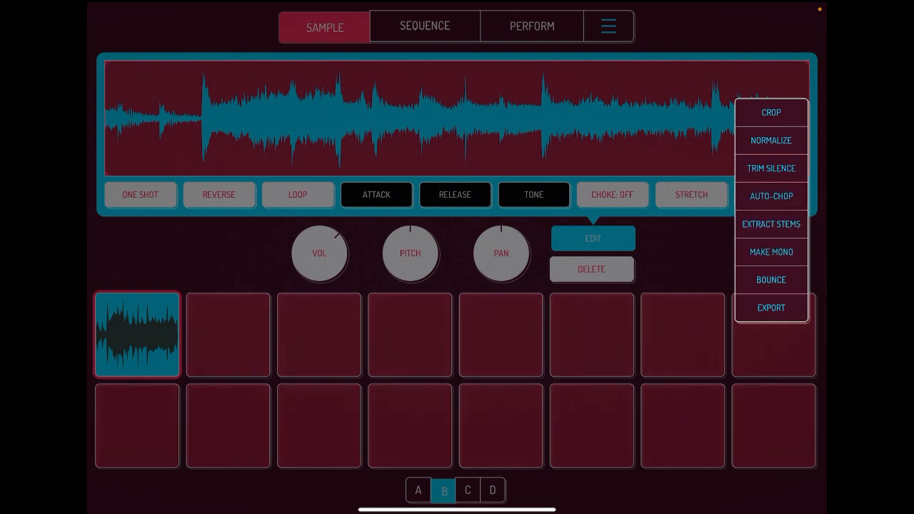
click(770, 223)
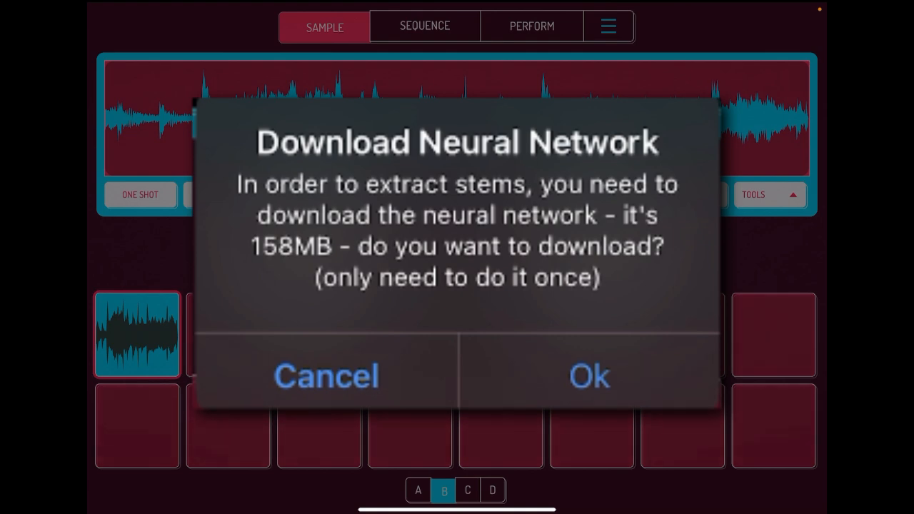
Accept the 158MB neural network download and confirm the experimental stem extraction
click(589, 376)
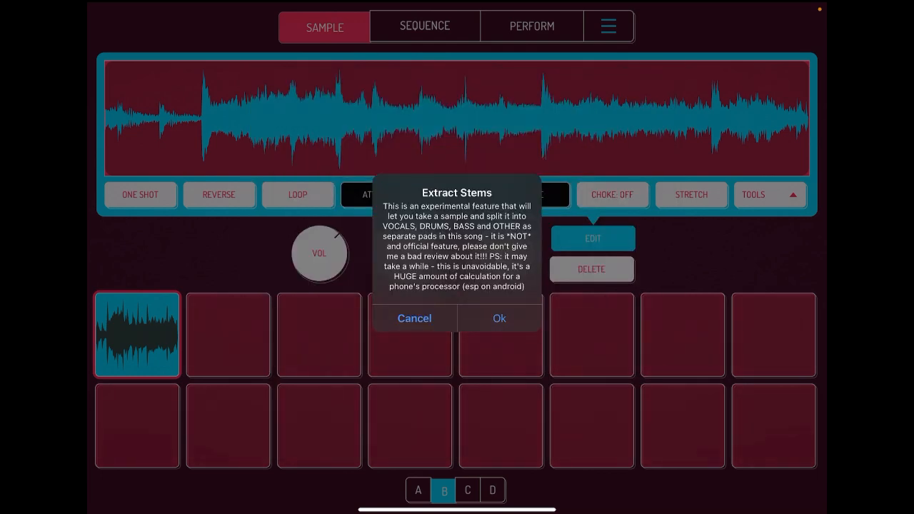
click(498, 317)
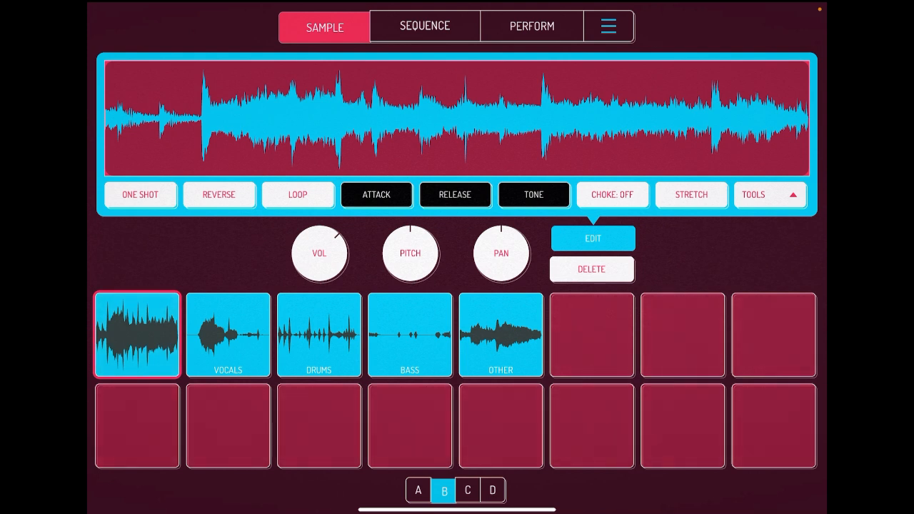
Play the VOCALS, DRUMS, BASS and OTHER stem pads in turn
click(228, 334)
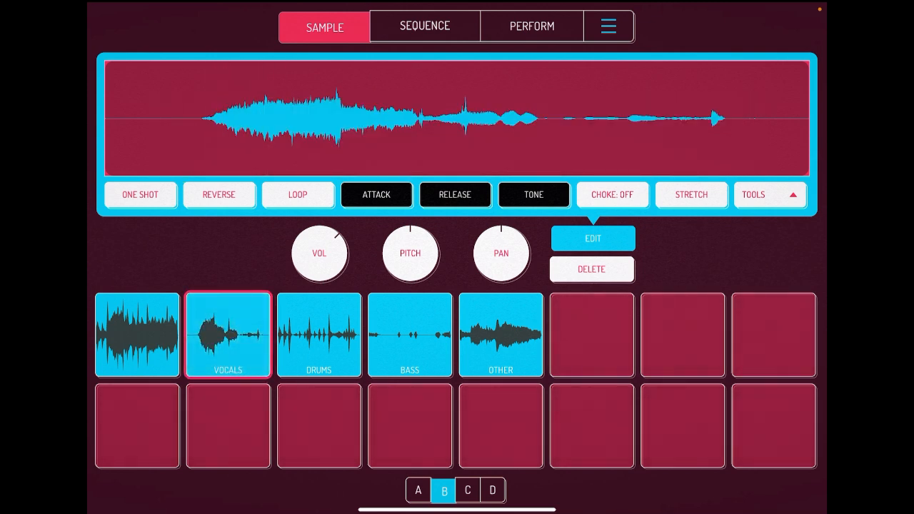
click(318, 345)
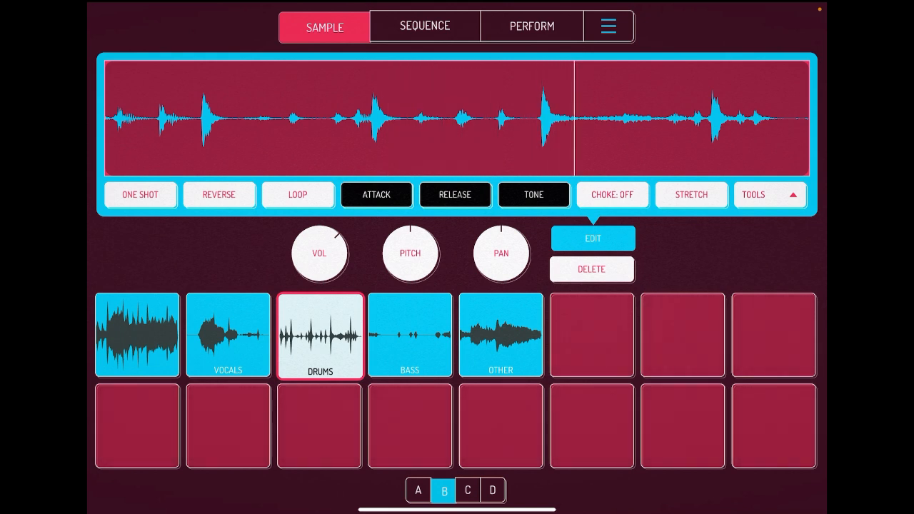
click(318, 336)
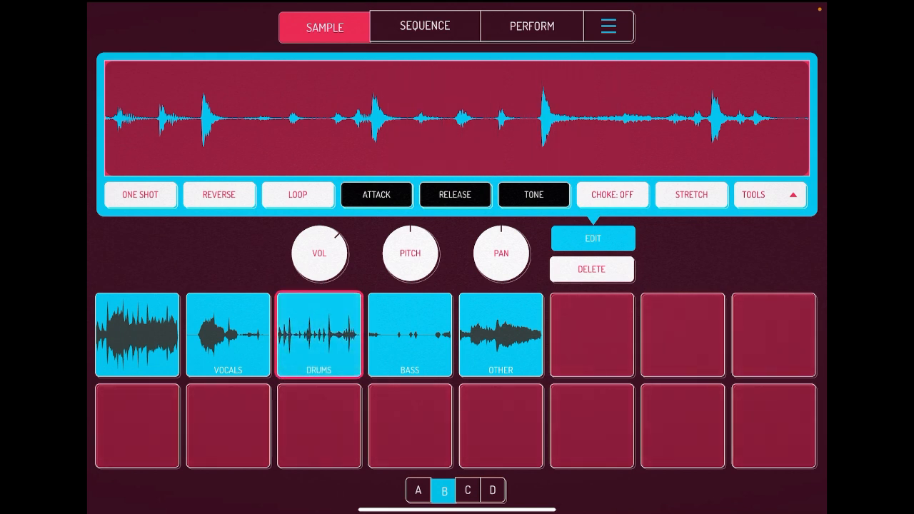
click(410, 335)
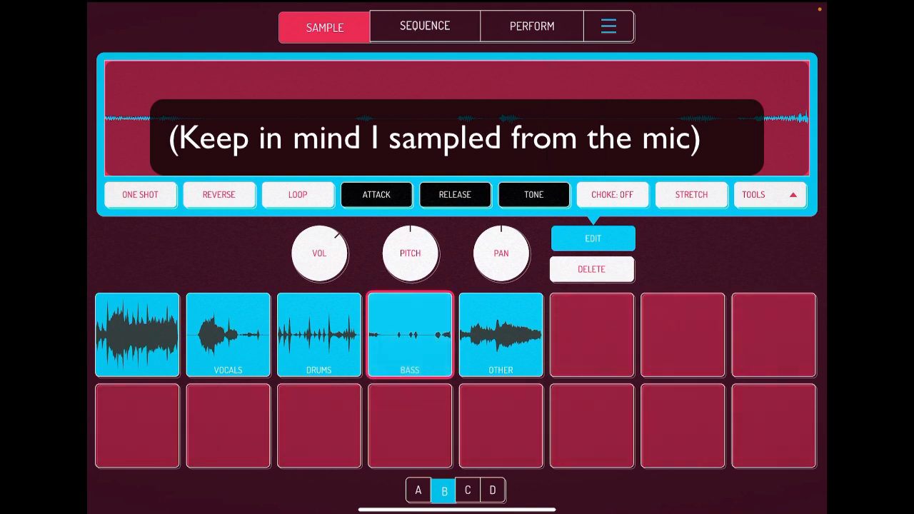
click(500, 345)
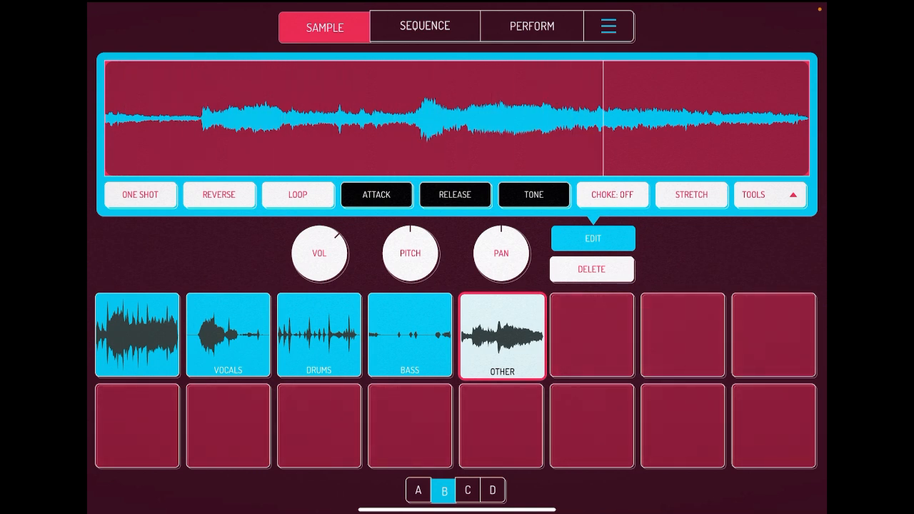
click(501, 337)
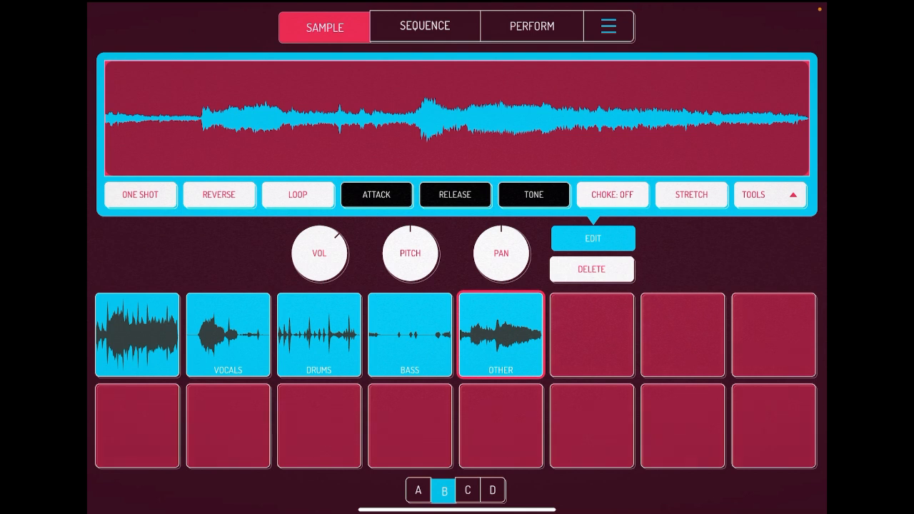
click(228, 335)
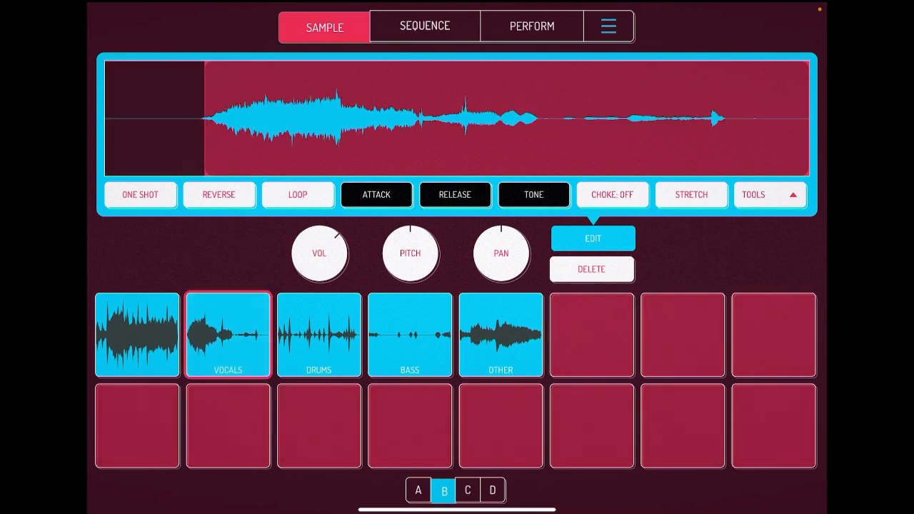
click(228, 334)
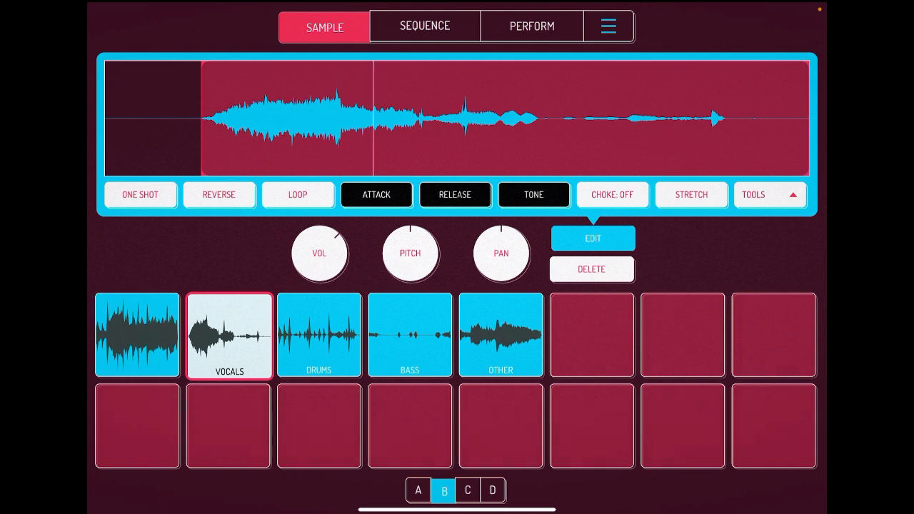
click(319, 336)
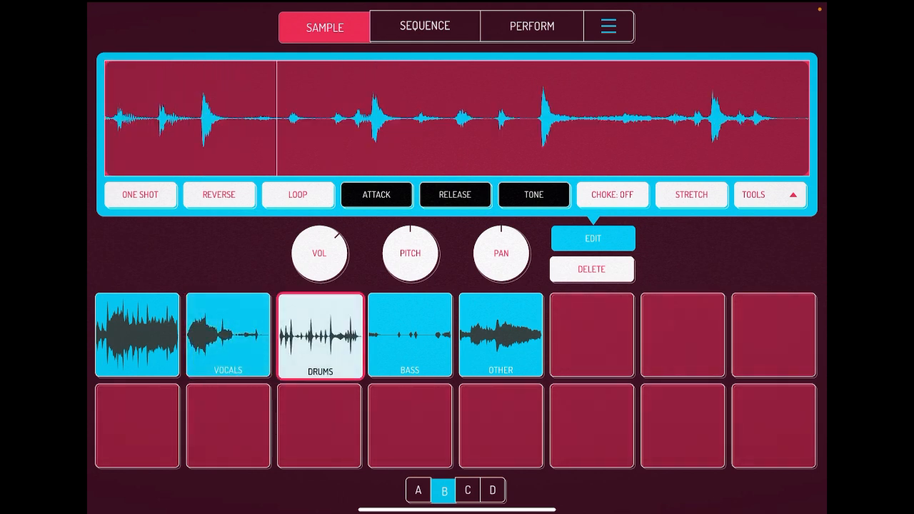
click(409, 335)
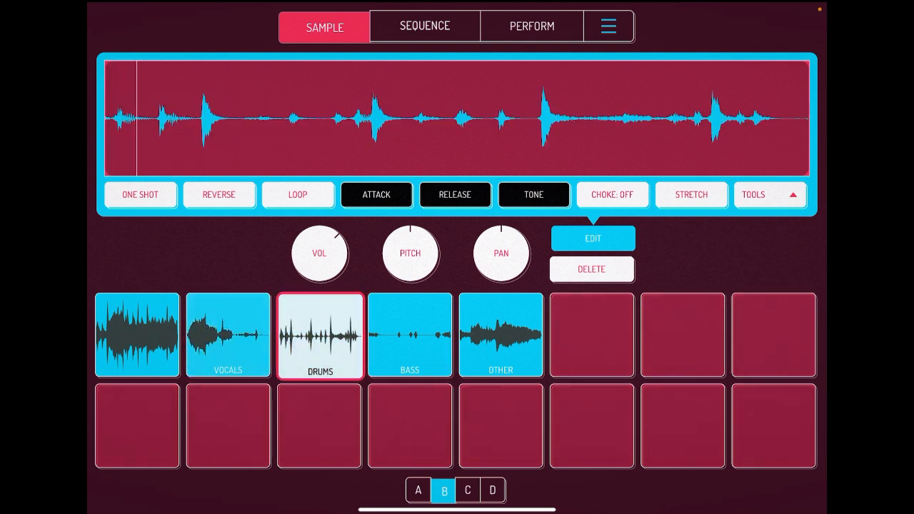
click(499, 335)
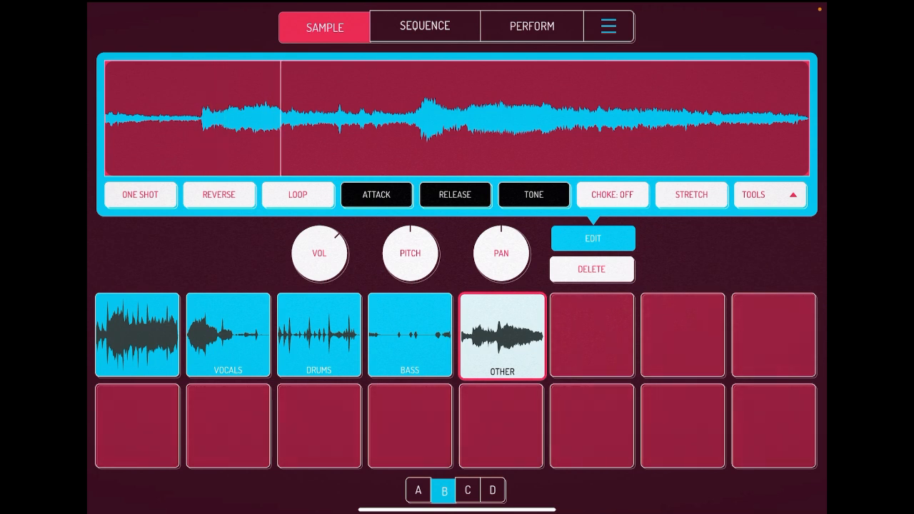
click(409, 335)
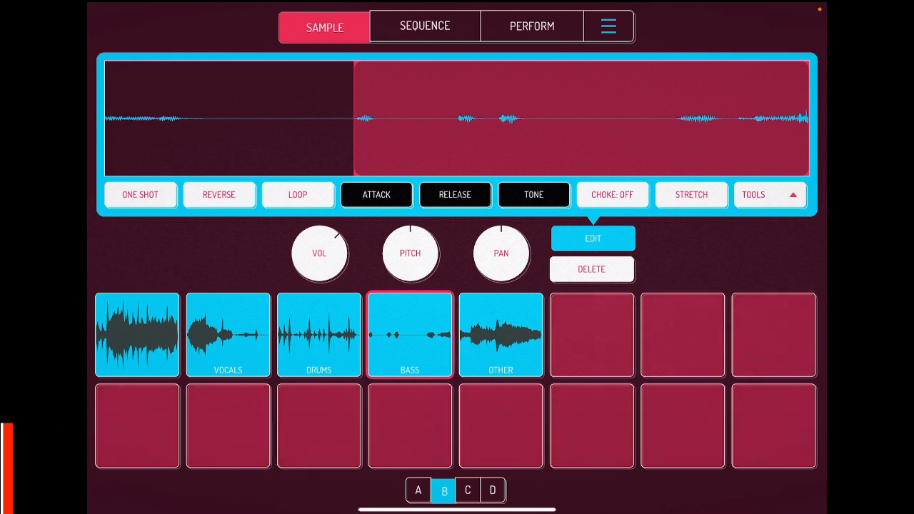
click(499, 345)
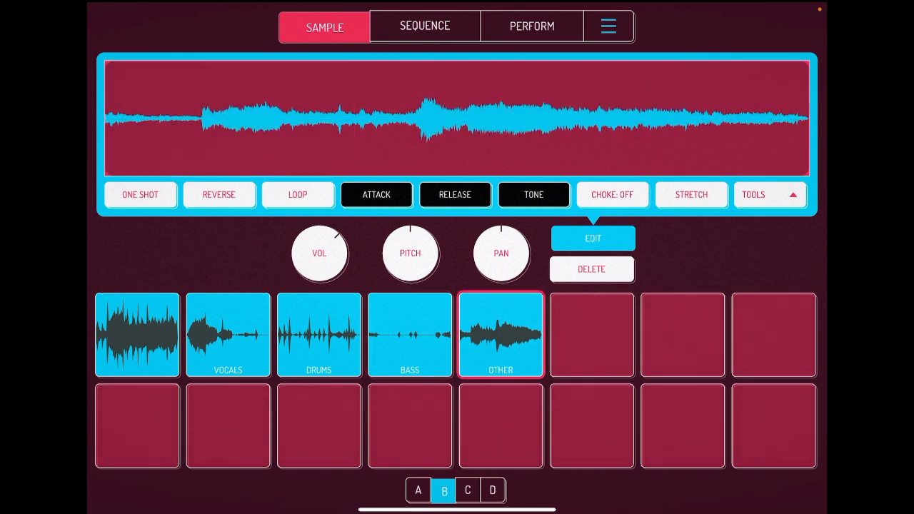